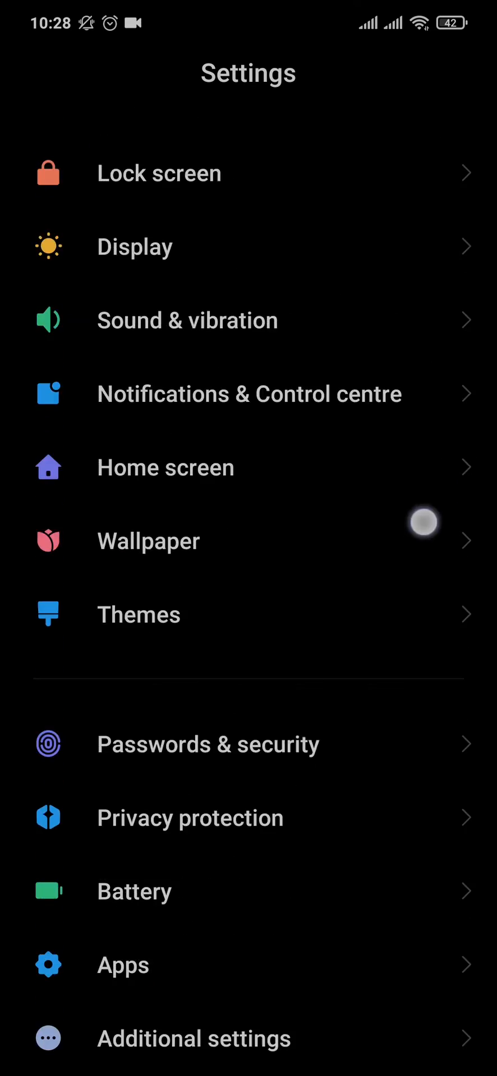
Scroll down the Settings list and go into Accounts & sync.
scroll(down, 3)
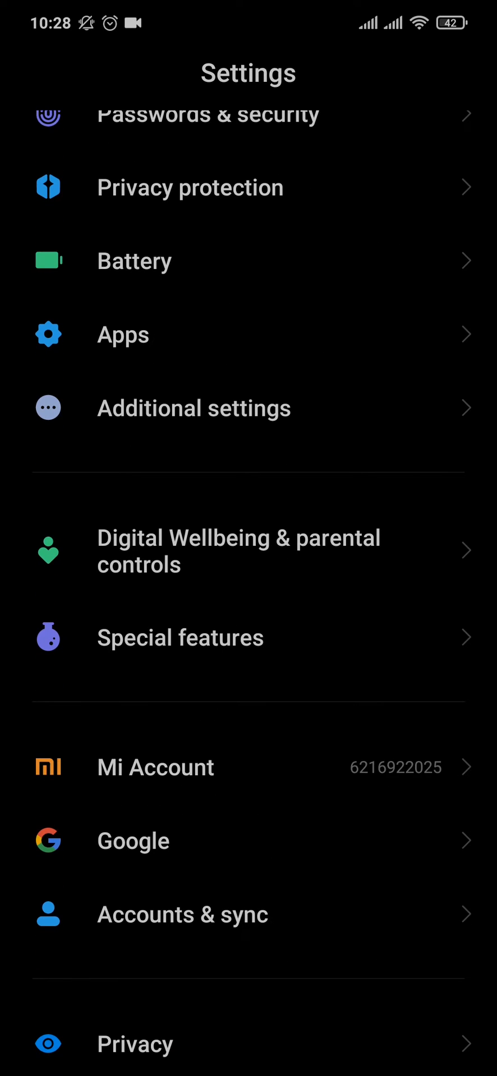
scroll(down, 3)
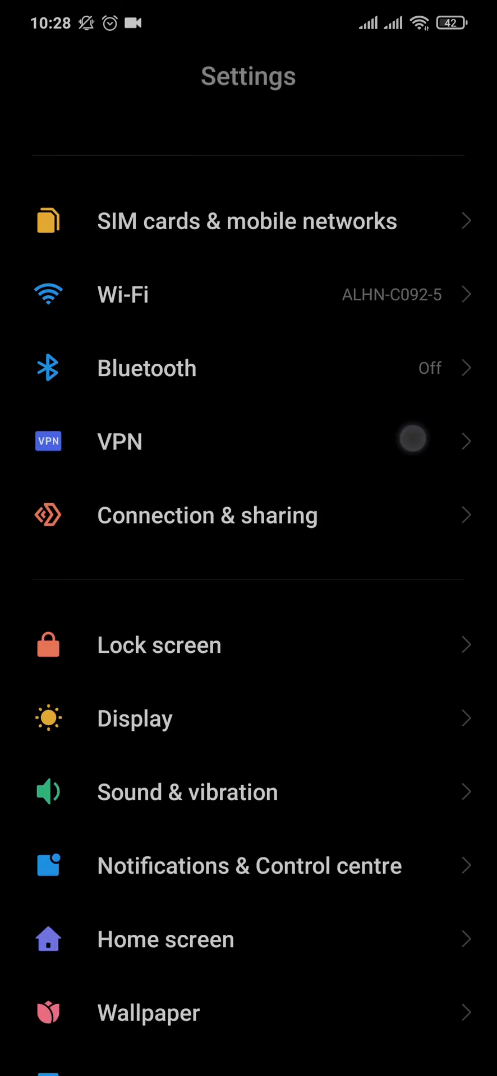
scroll(down, 3)
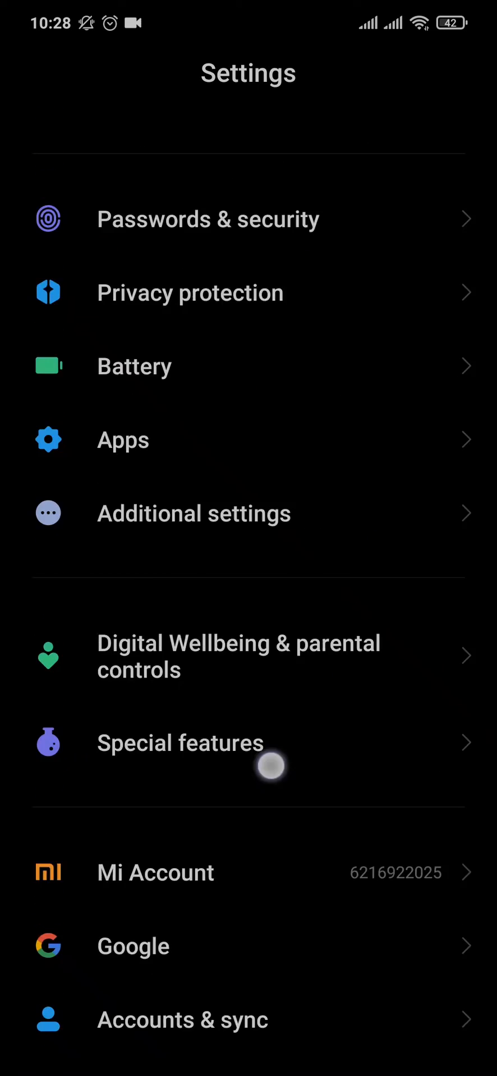
click(182, 1020)
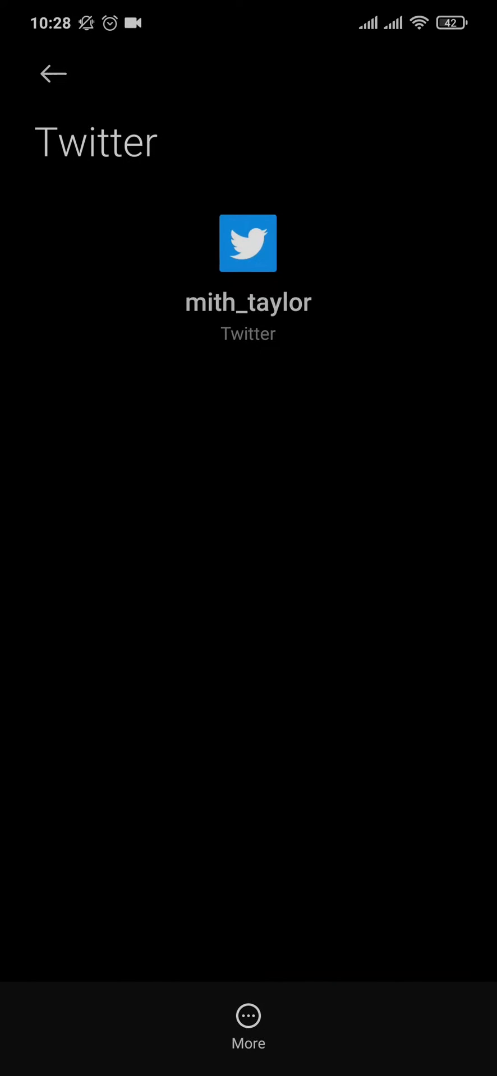
Show the Twitter account's More options (sync now, remove account).
click(248, 1015)
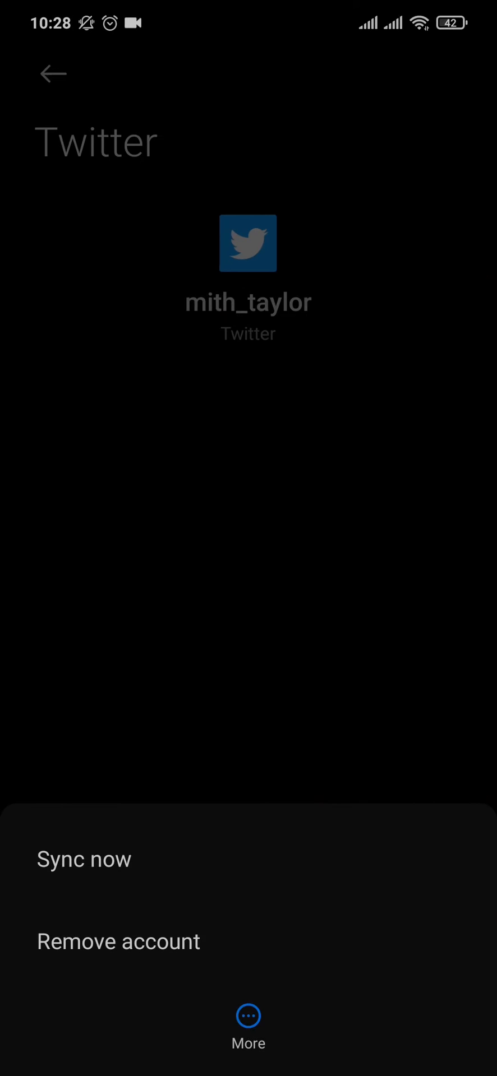
Remove the Twitter account, confirm, and return to the Accounts & sync list.
click(254, 916)
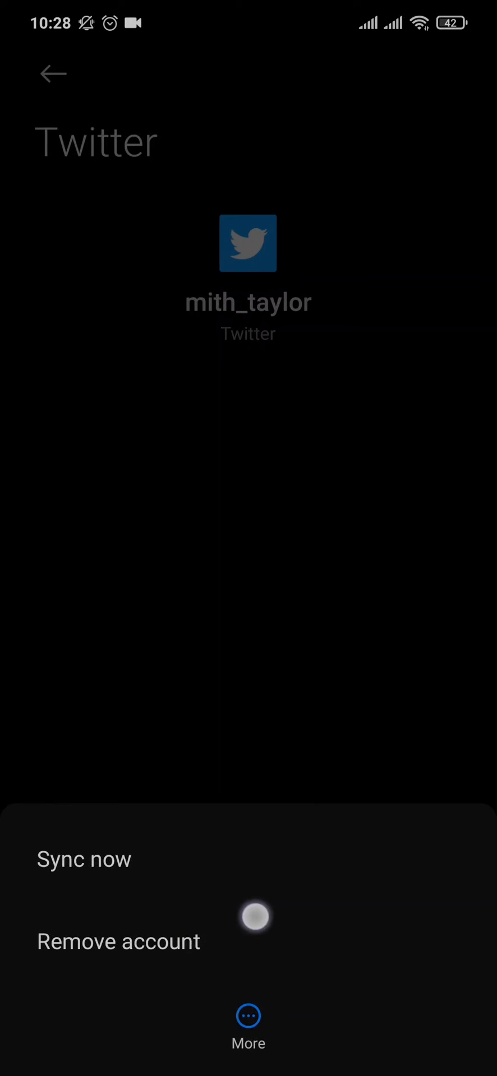
click(53, 74)
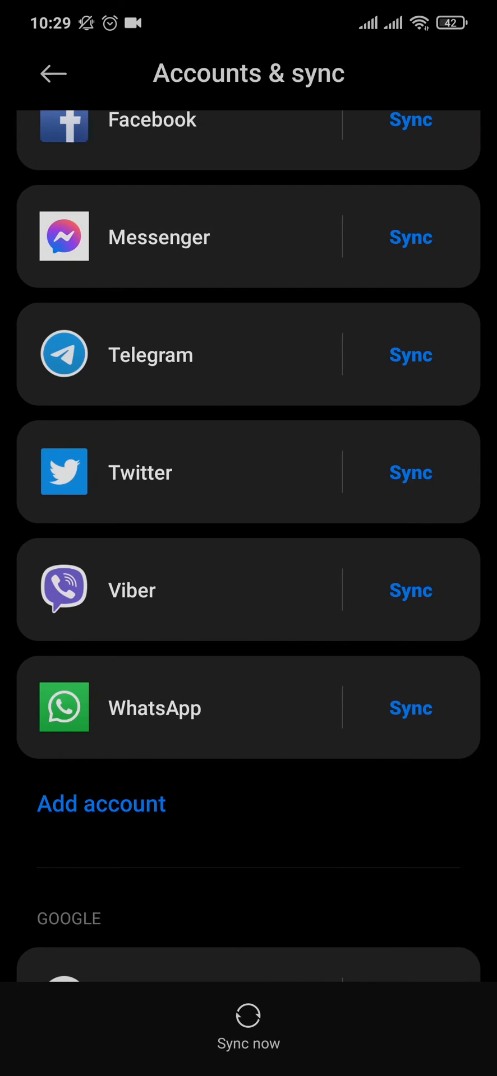